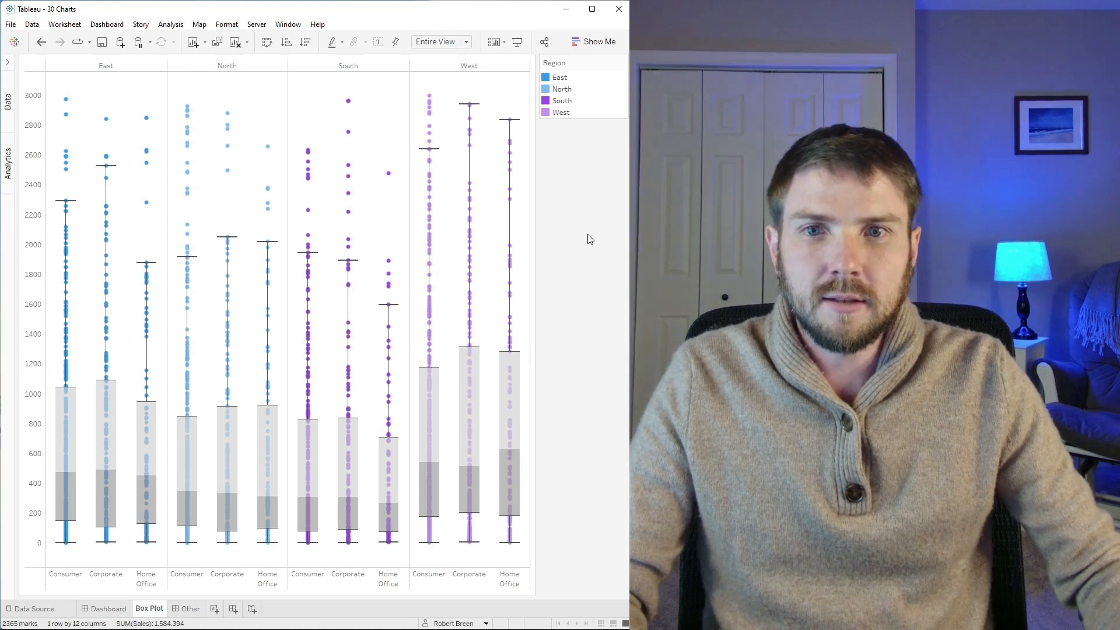
{"action": "mouse_move", "coordinate": [599, 104]}
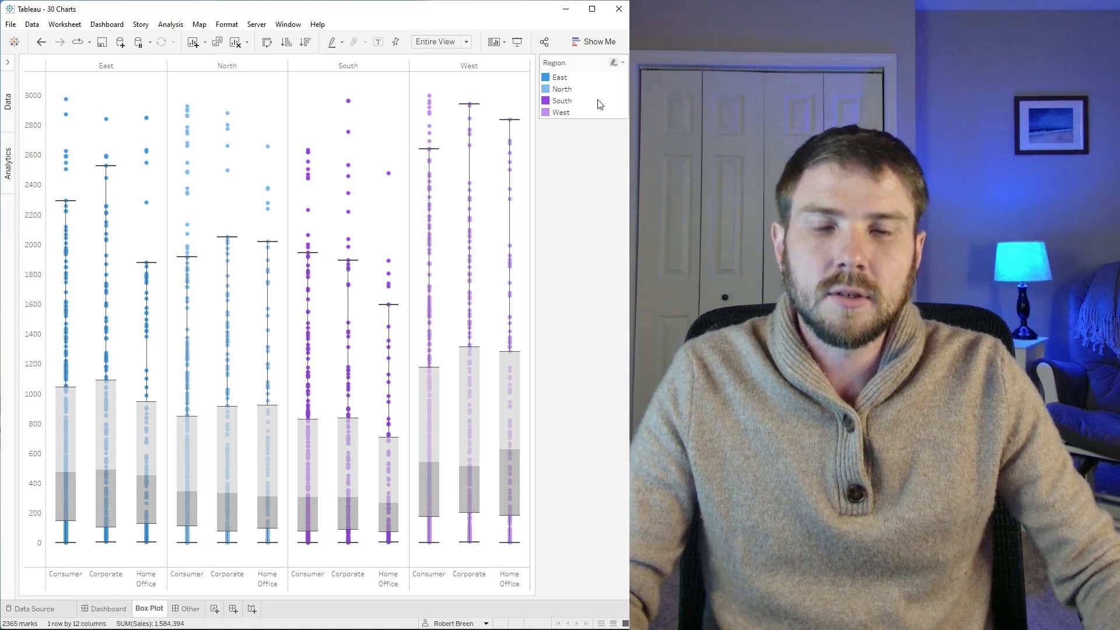
{"action": "mouse_move", "coordinate": [571, 67]}
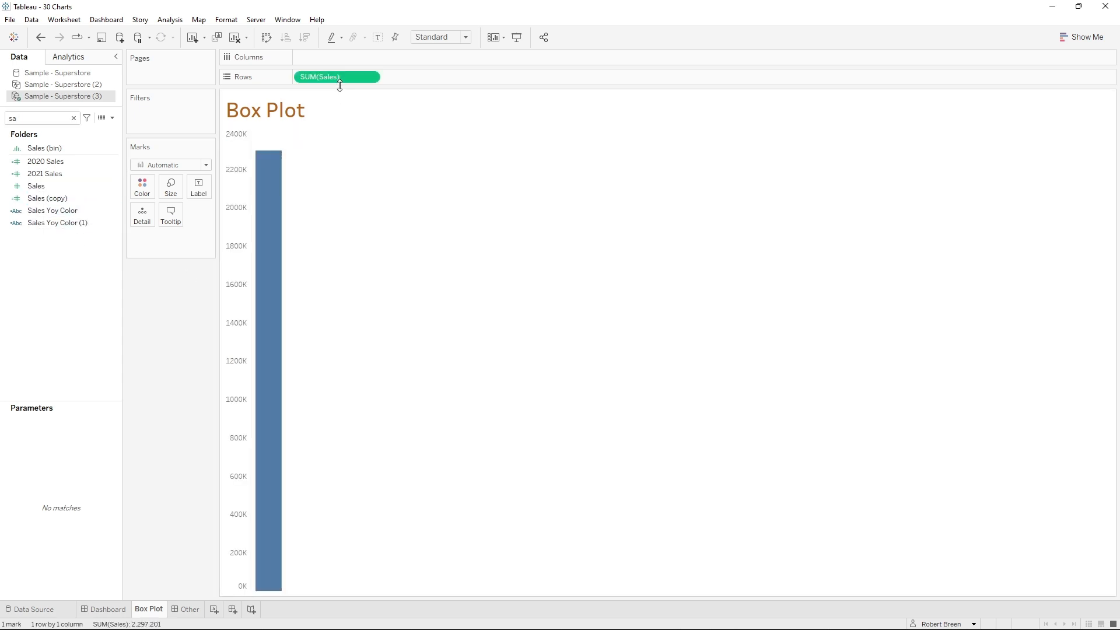
- Disaggregate Sales on Rows so every record appears as its own circle
{"action": "left_click", "coordinate": [169, 20]}
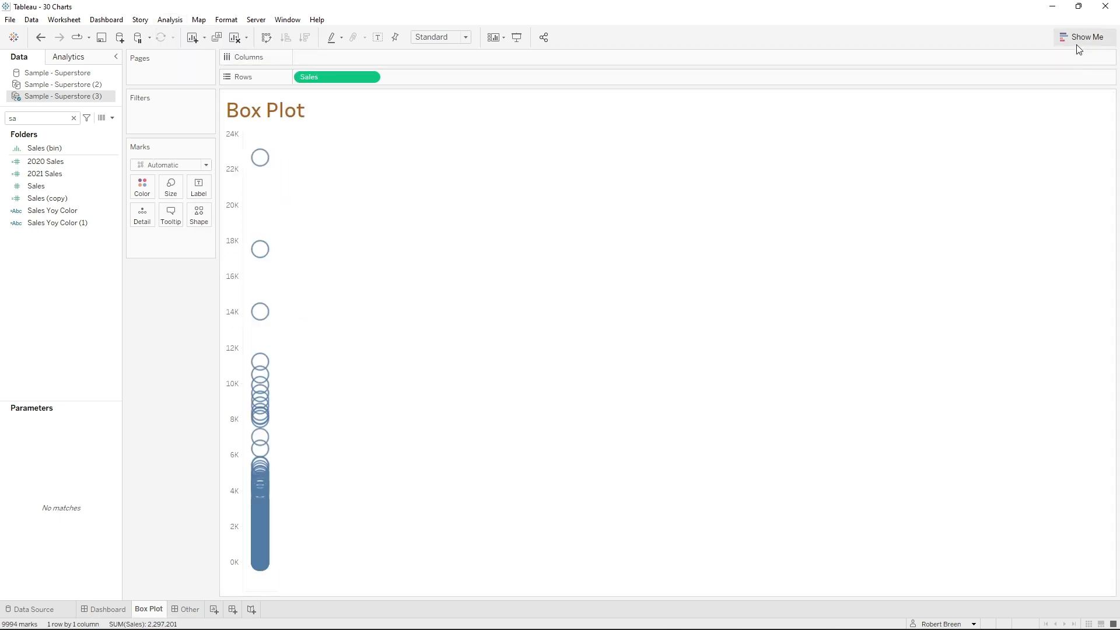
- Switch the Sales marks to a box-and-whisker plot via Show Me
{"action": "left_click", "coordinate": [1084, 36]}
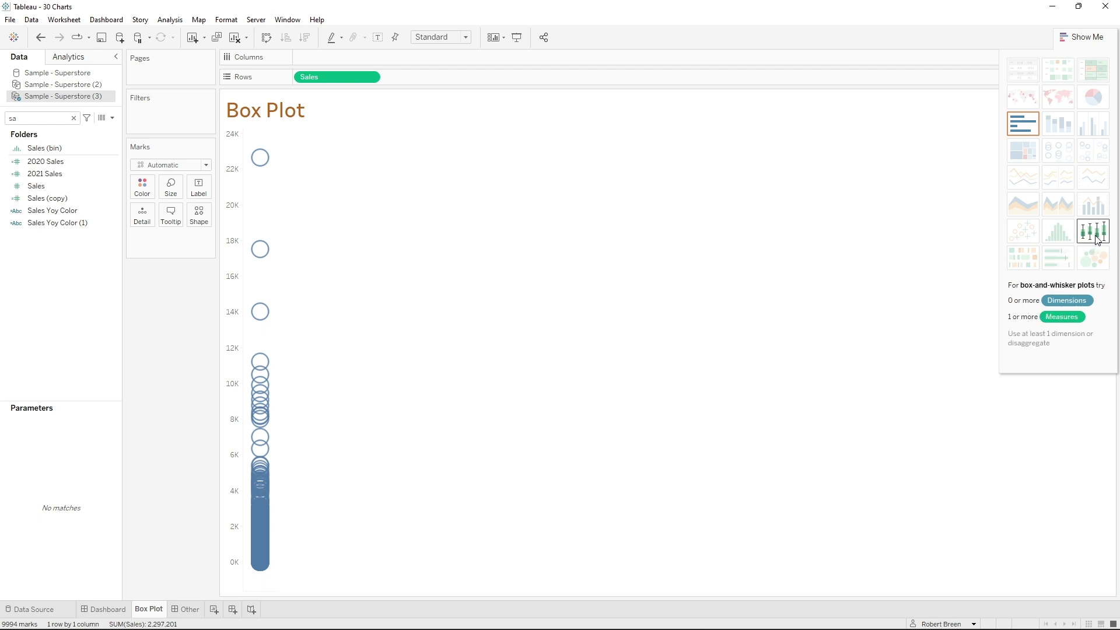
{"action": "left_click", "coordinate": [171, 164]}
{"action": "type", "text": "reg"}
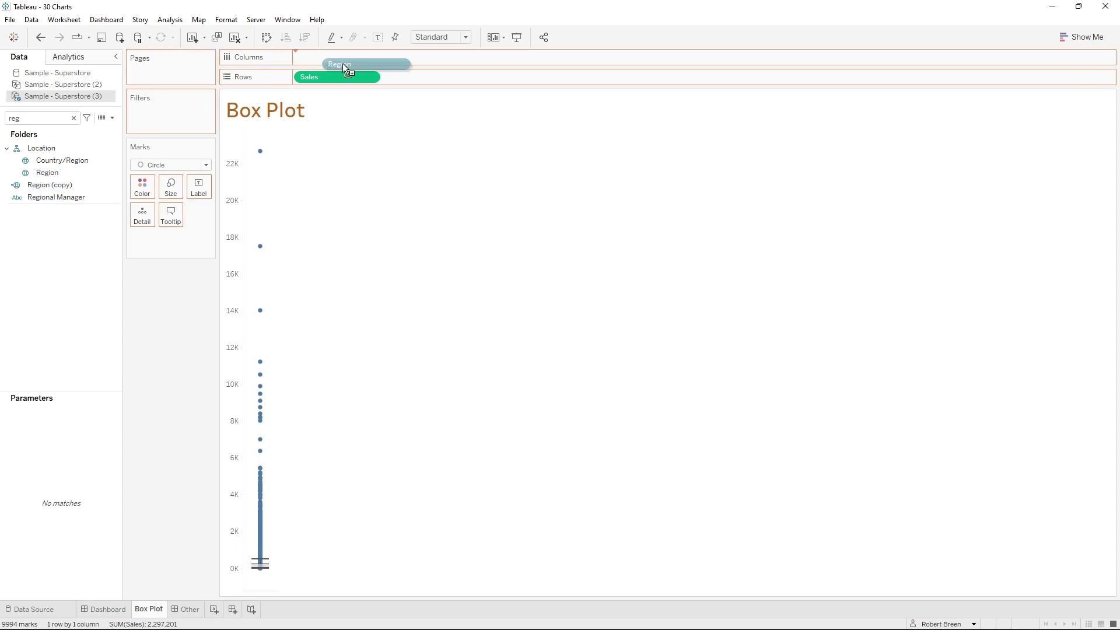
- Split the box plot into columns by Region and Segment, coloring marks by Region
{"action": "left_click_drag", "start_coordinate": [347, 68], "coordinate": [336, 57]}
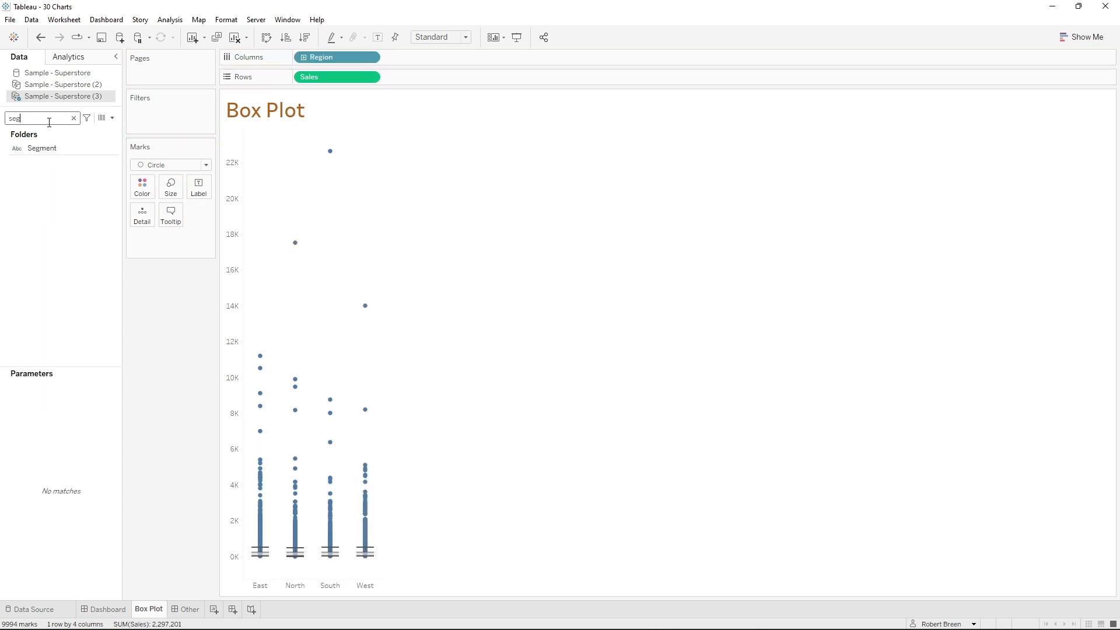
{"action": "left_click_drag", "start_coordinate": [42, 149], "coordinate": [402, 58]}
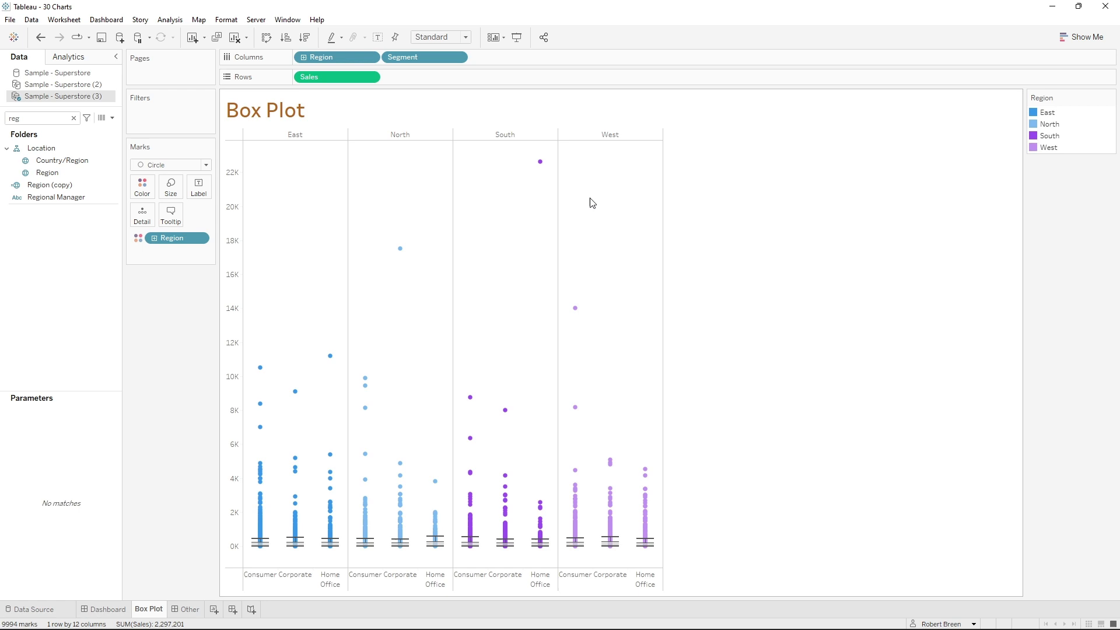
{"action": "mouse_move", "coordinate": [604, 226]}
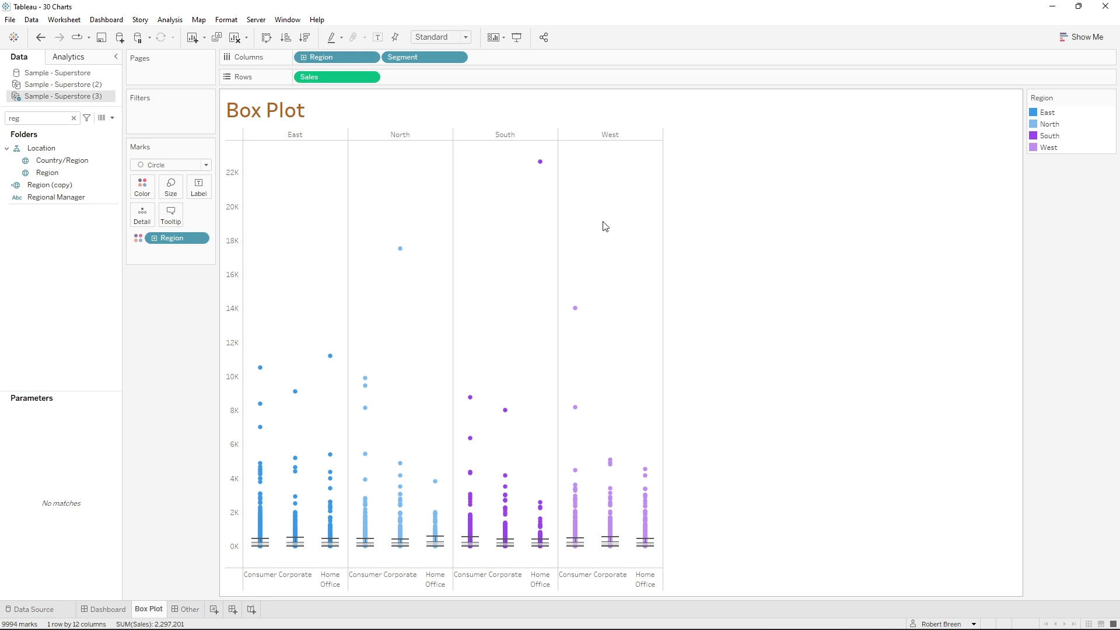
- Filter Sales to a range with maximum 1,000 and apply it to the box plots
{"action": "left_click", "coordinate": [265, 109]}
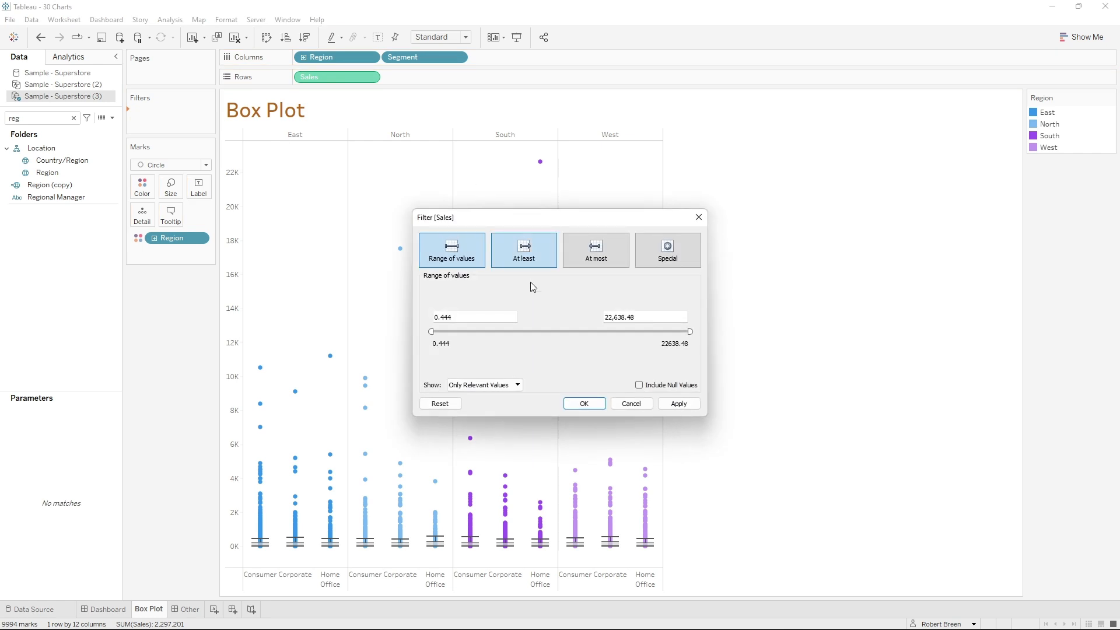
{"action": "triple_click", "coordinate": [643, 316]}
{"action": "type", "text": "1,000"}
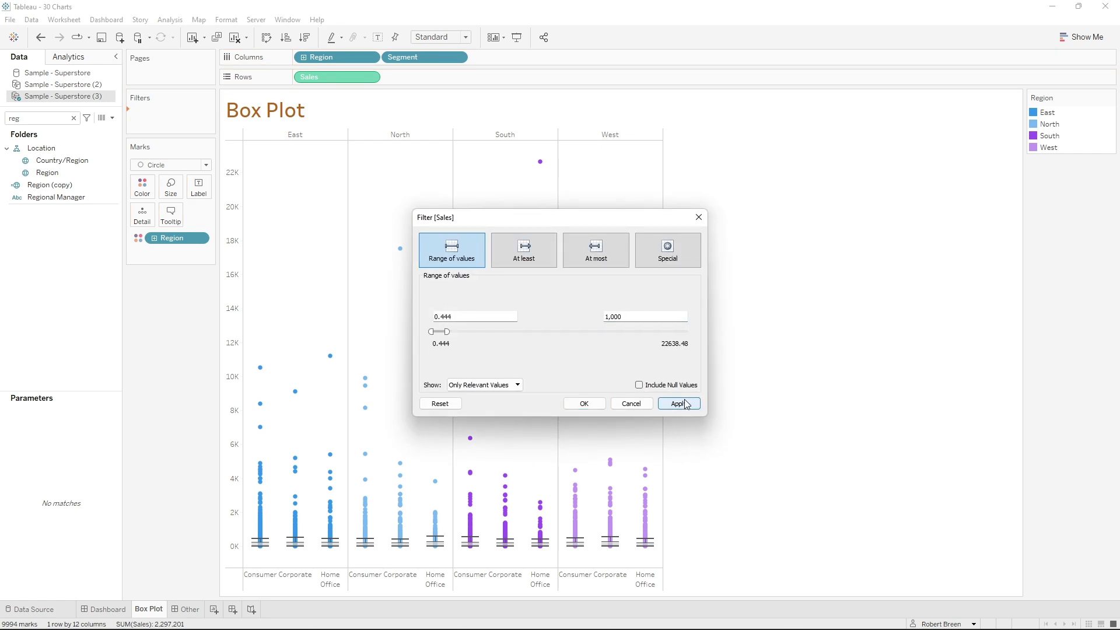
{"action": "left_click", "coordinate": [676, 404]}
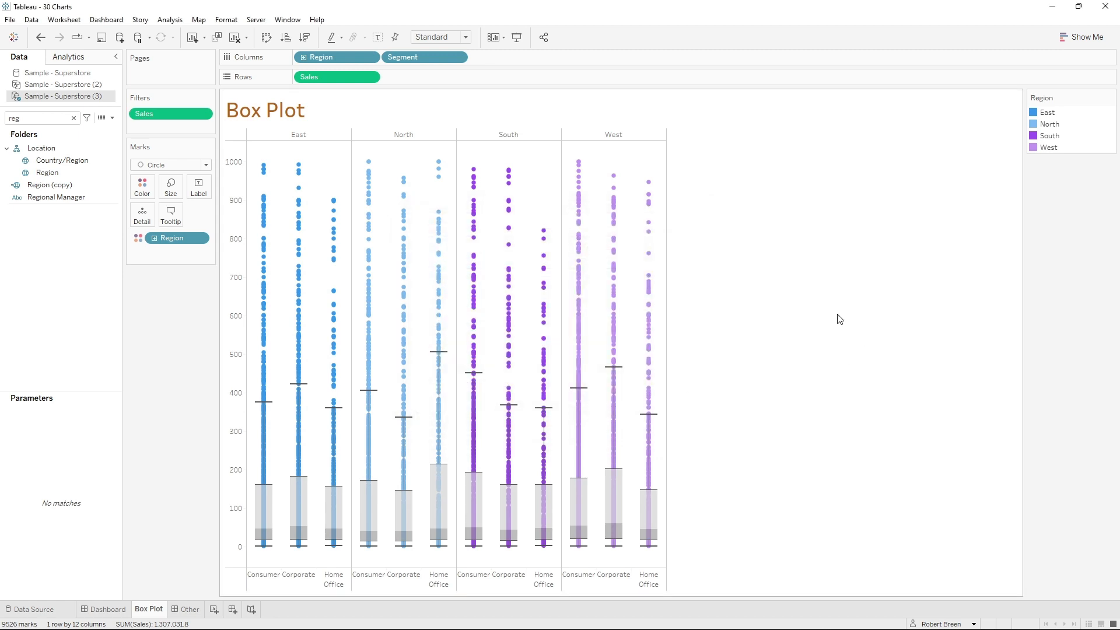
{"action": "mouse_move", "coordinate": [771, 254]}
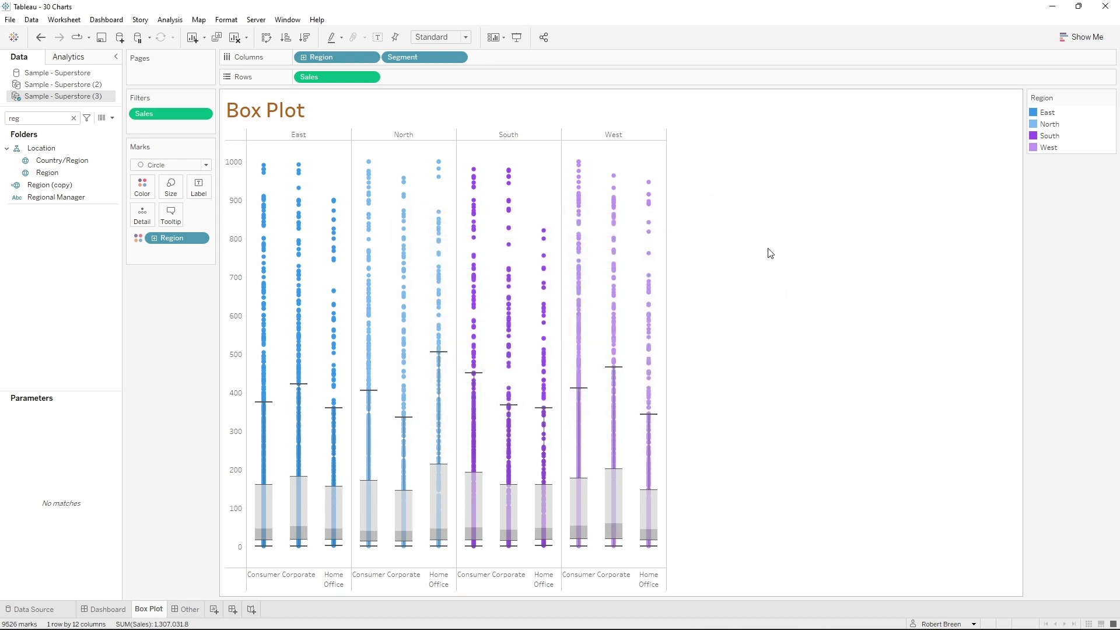